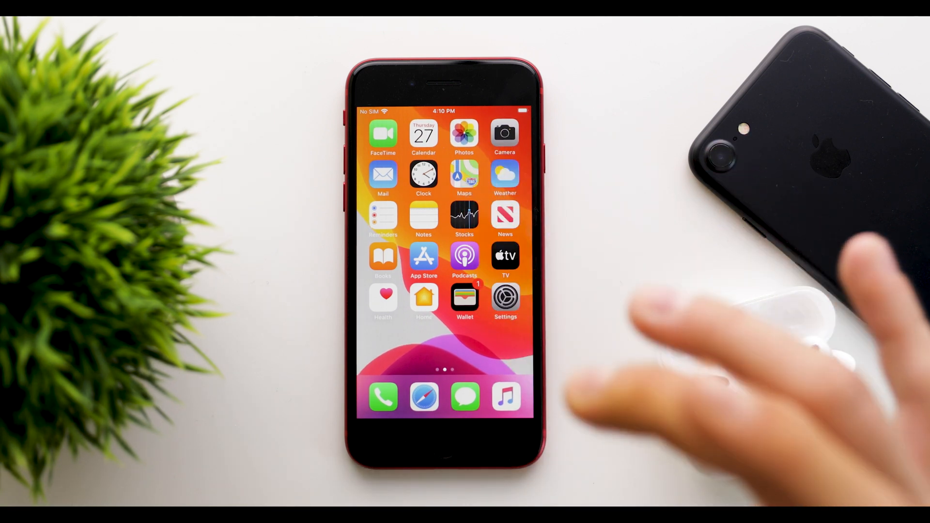
- Open Settings > General > About to view capacity, network addresses and IMEI
left_click(505, 296)
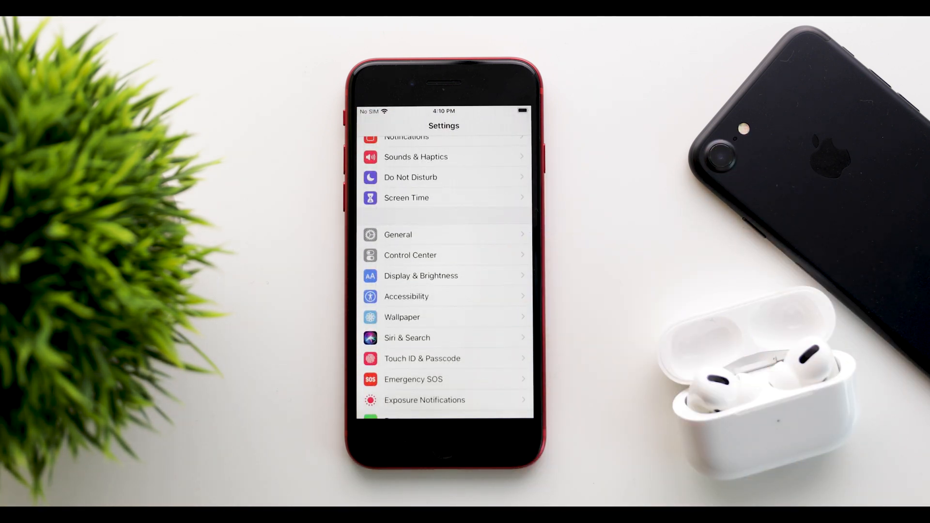
left_click(398, 234)
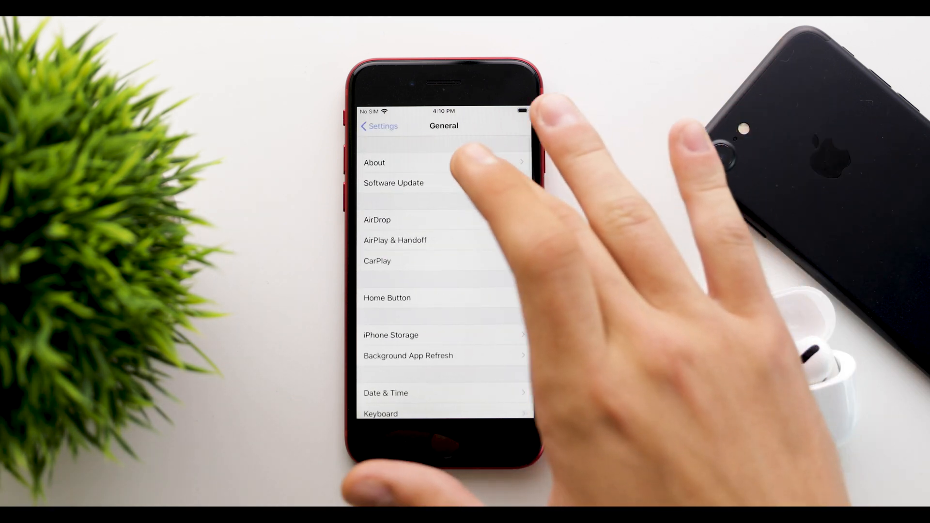
left_click(374, 163)
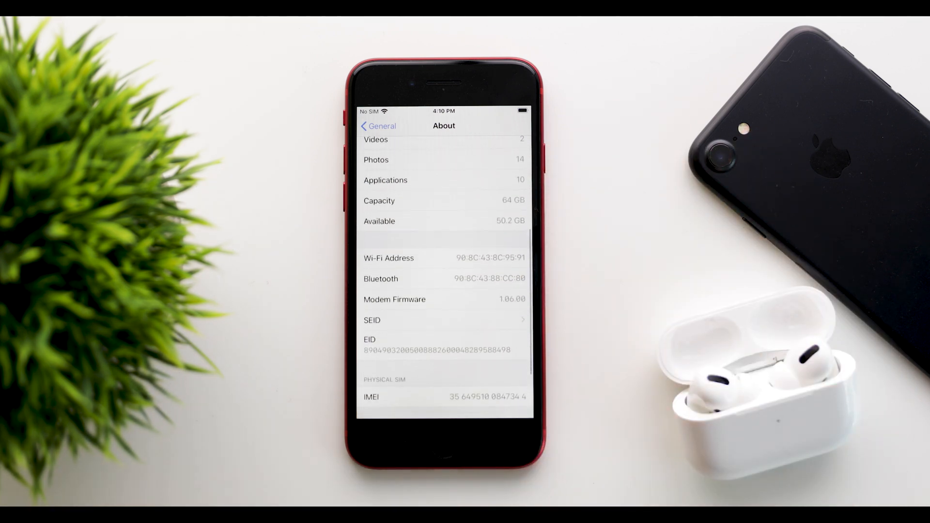
scroll("up", 3)
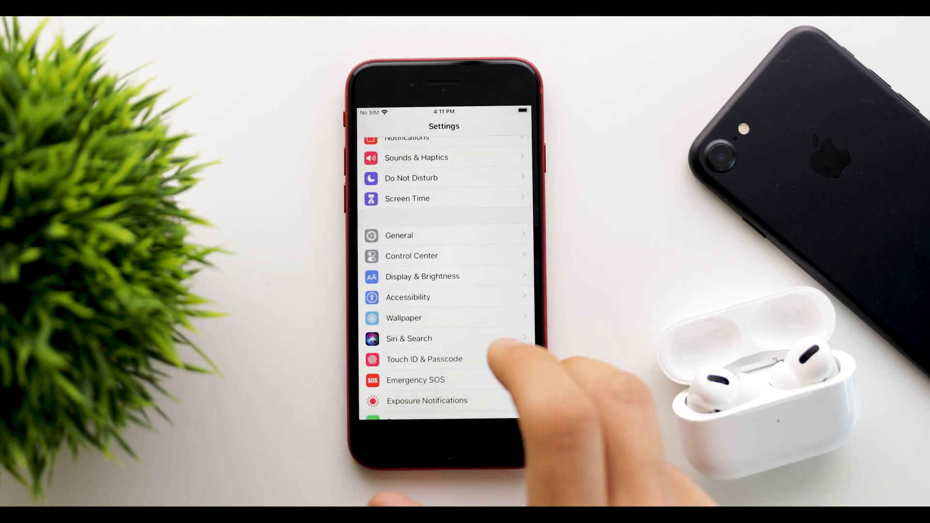
- Open Exposure Notifications in Settings and start turning them on
scroll("down", 3)
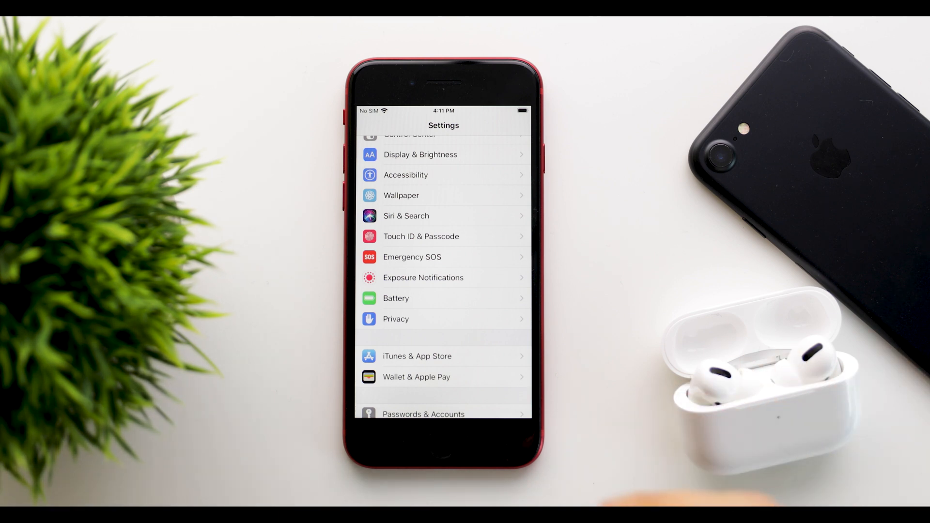
left_click(423, 278)
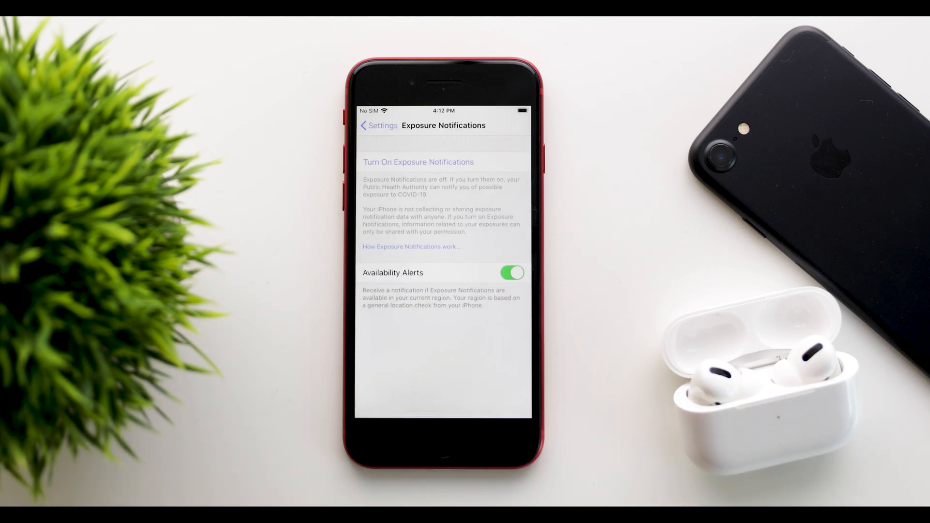
left_click(418, 161)
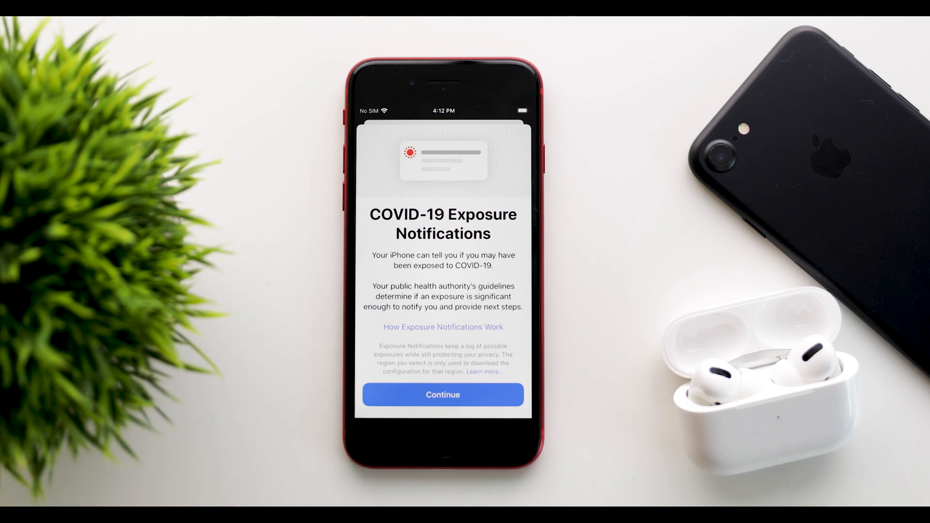
- Read How Exposure Notifications Work, then continue to the regional unavailability notice
left_click(442, 327)
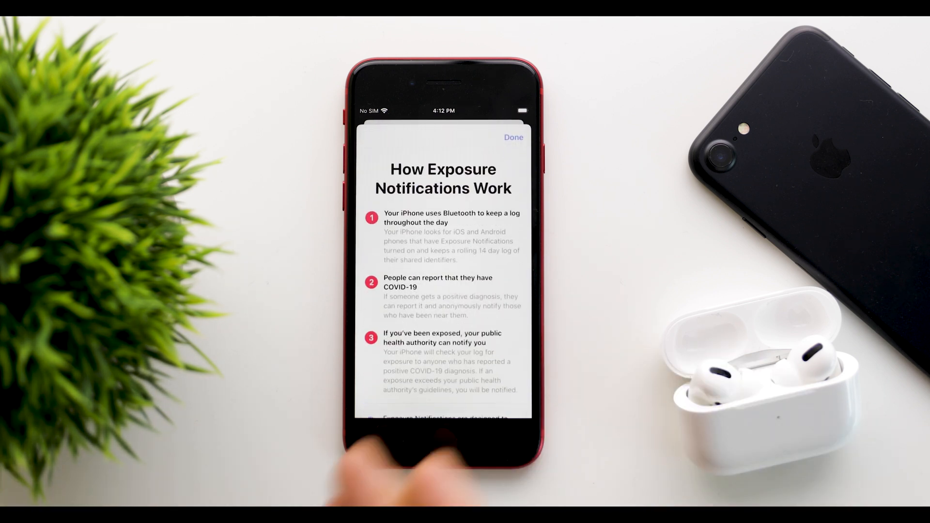
scroll("up", 3)
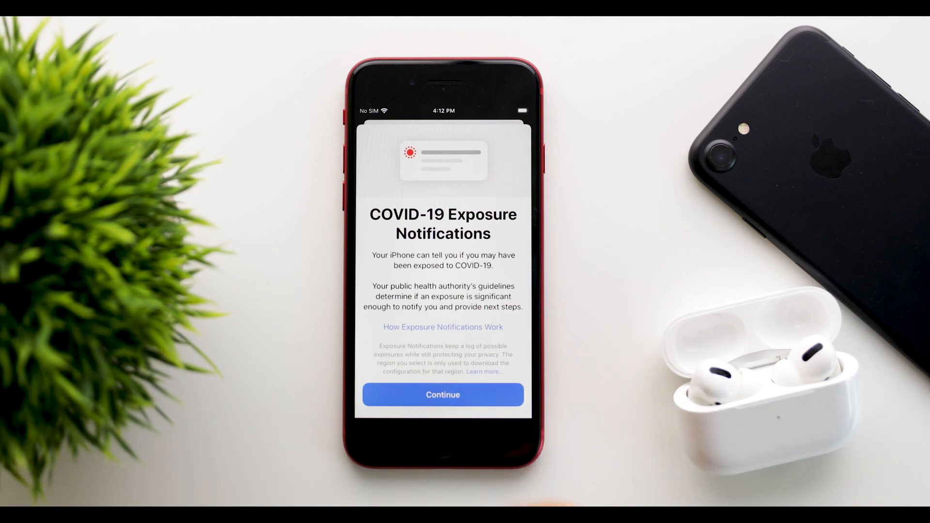
left_click(442, 394)
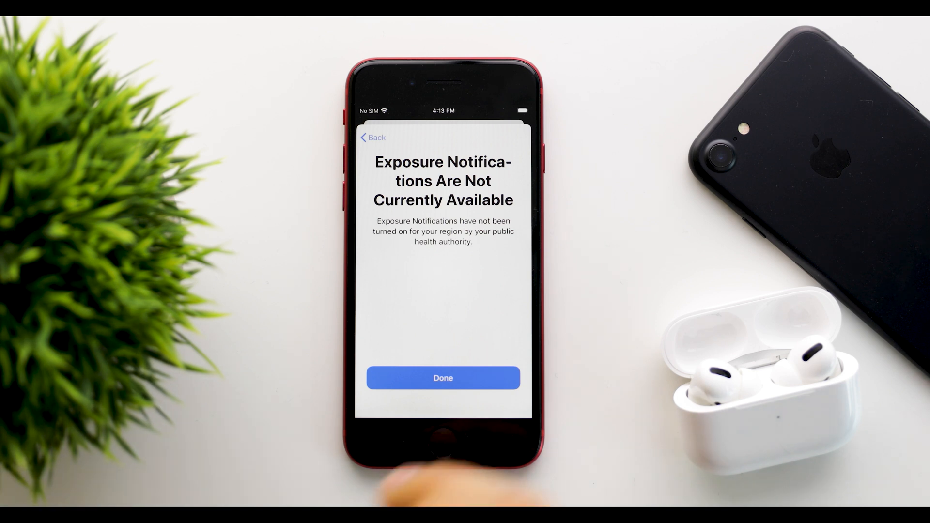
- Dismiss the Not Currently Available sheet, returning to Exposure Notifications settings
left_click(442, 378)
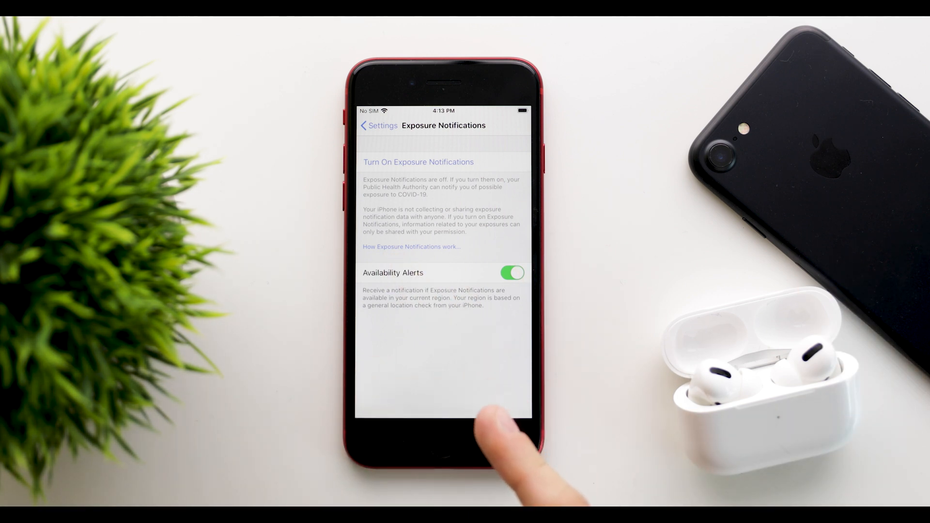
mouse_move(498, 469)
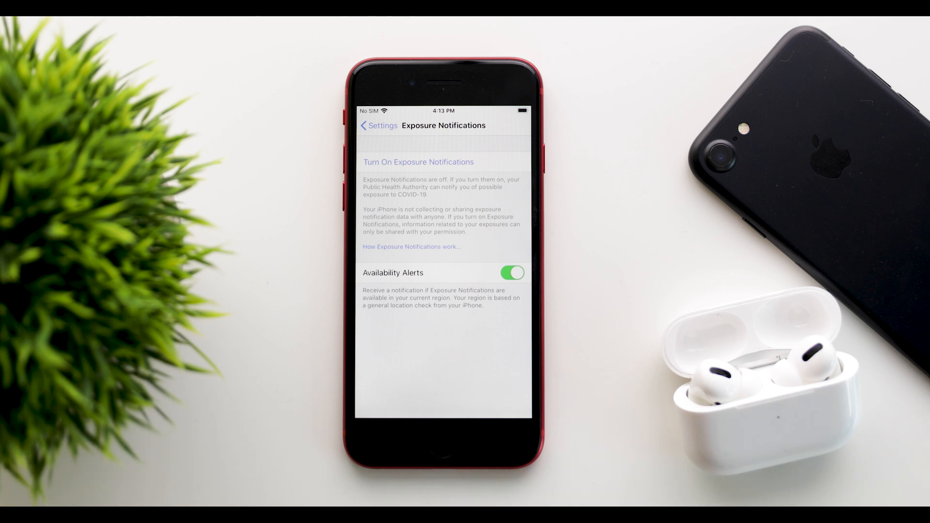
- Press Home to leave Settings and return to the home screen
left_click(443, 454)
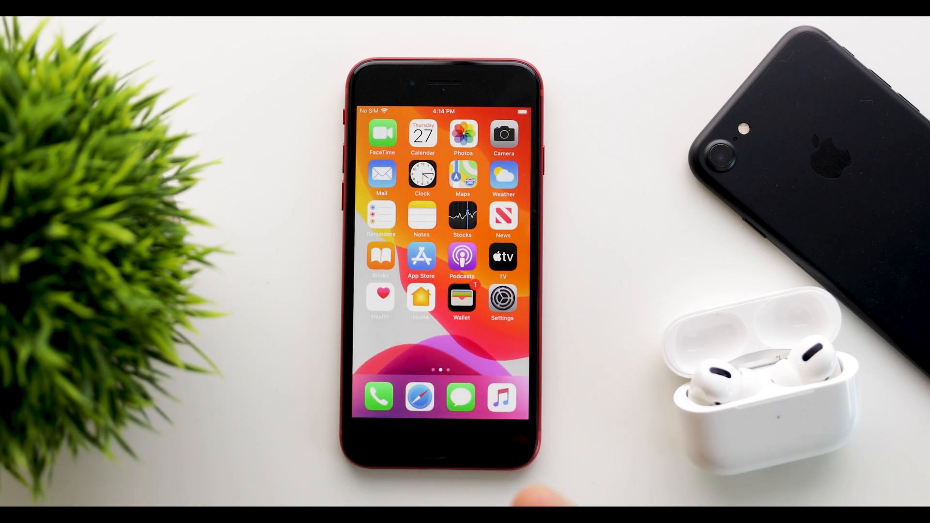
mouse_move(800, 386)
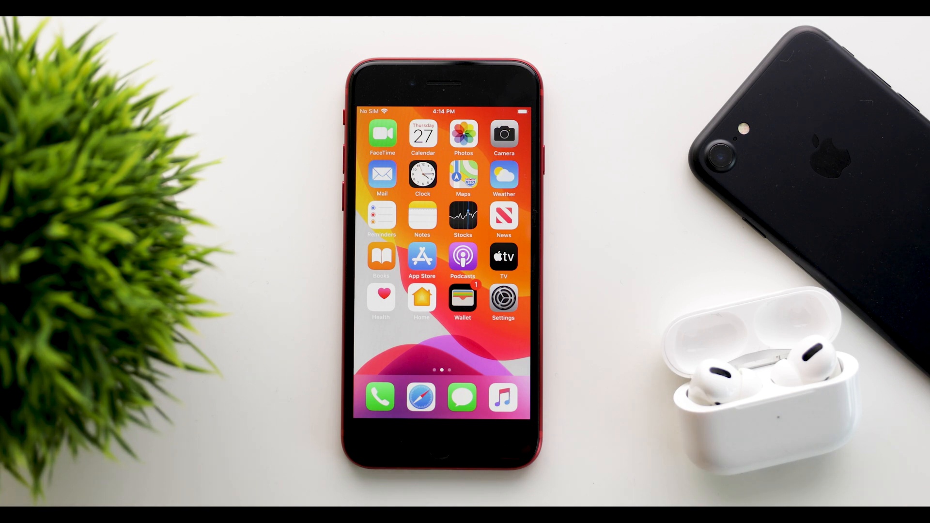
mouse_move(860, 463)
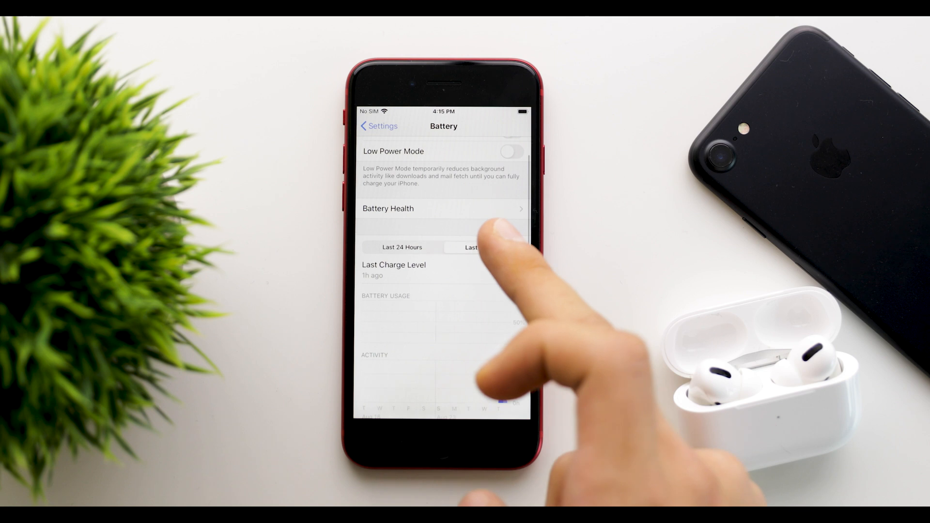
- Show battery usage charts for the last 10 days
scroll("down", 3)
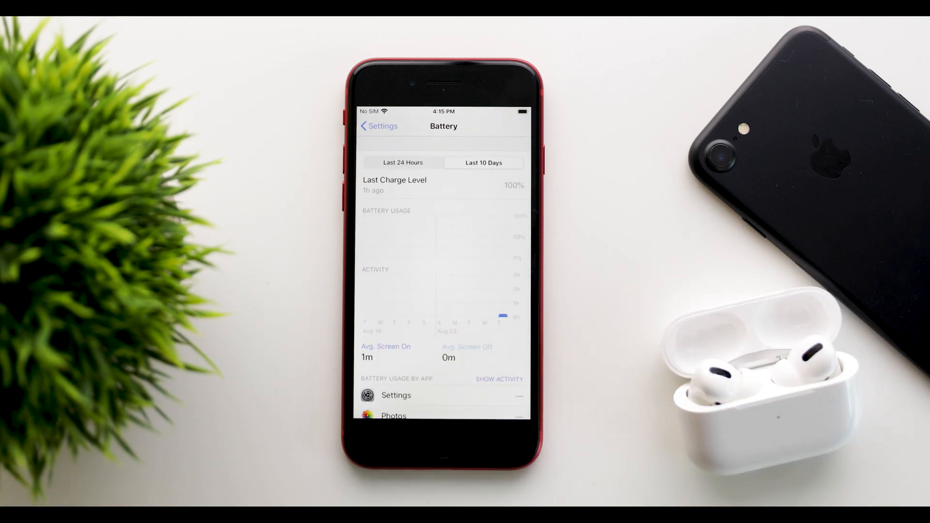
left_click(370, 126)
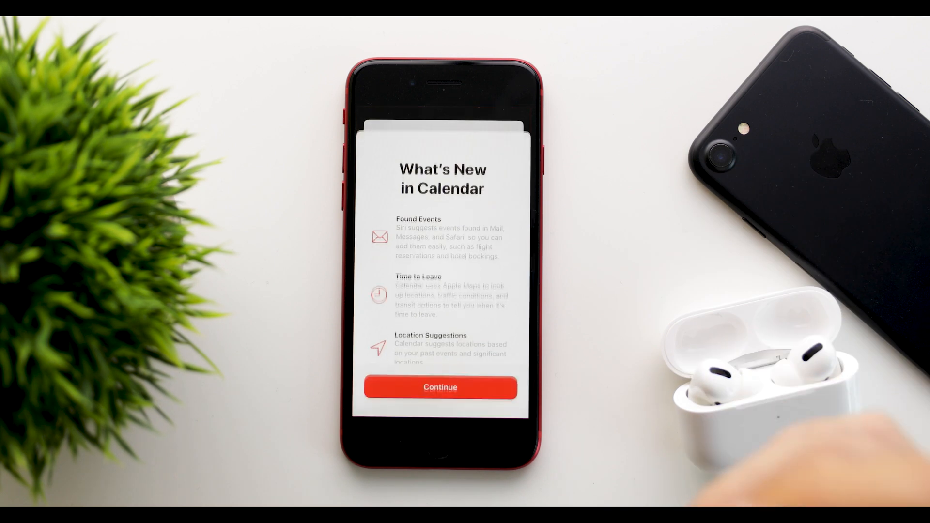
- Dismiss What's New in Calendar and scroll through September and October 2020
left_click(440, 387)
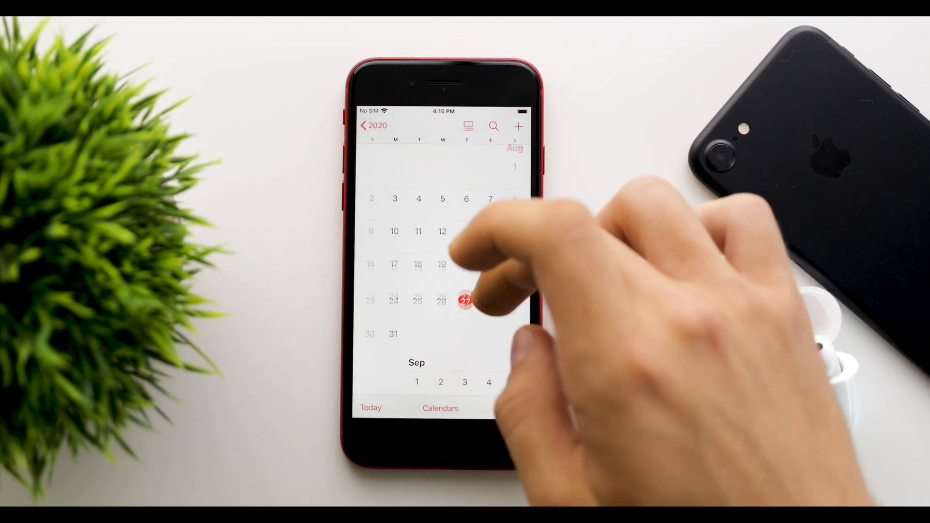
scroll("down", 3)
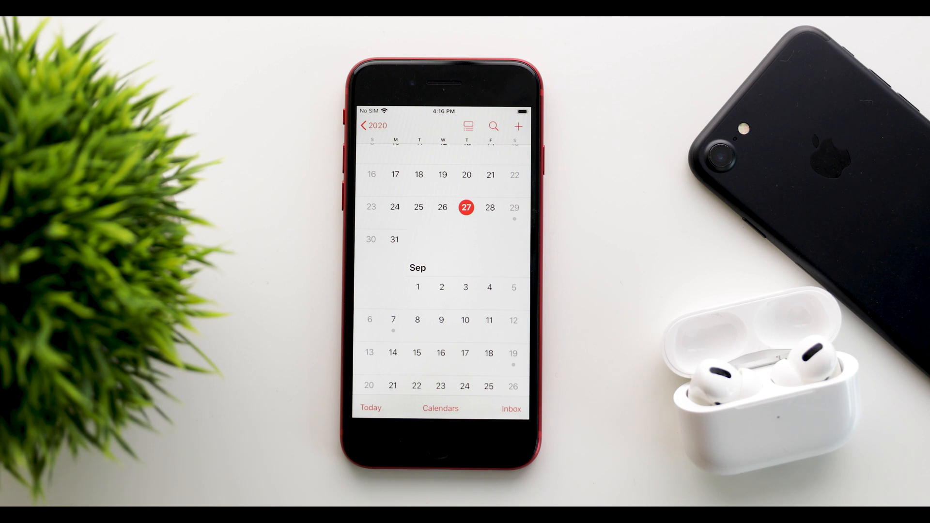
scroll("up", 3)
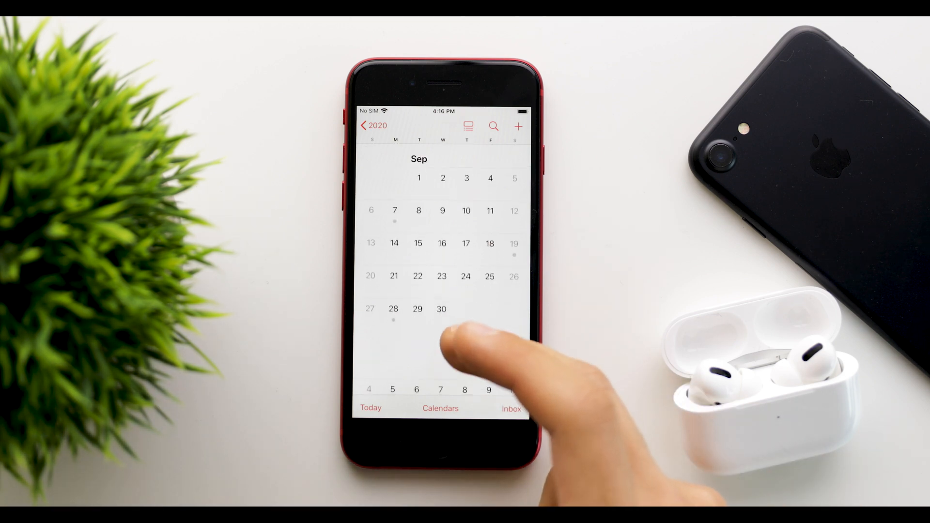
scroll("up", 3)
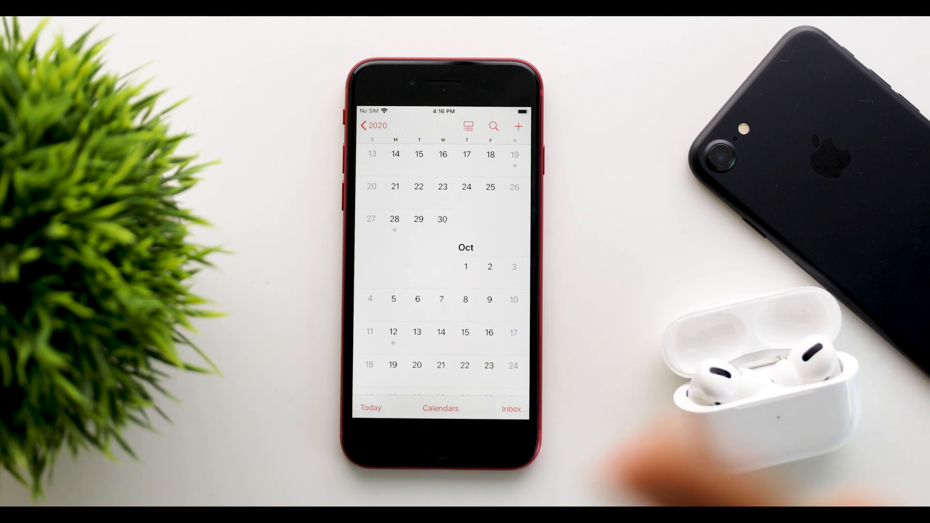
mouse_move(682, 463)
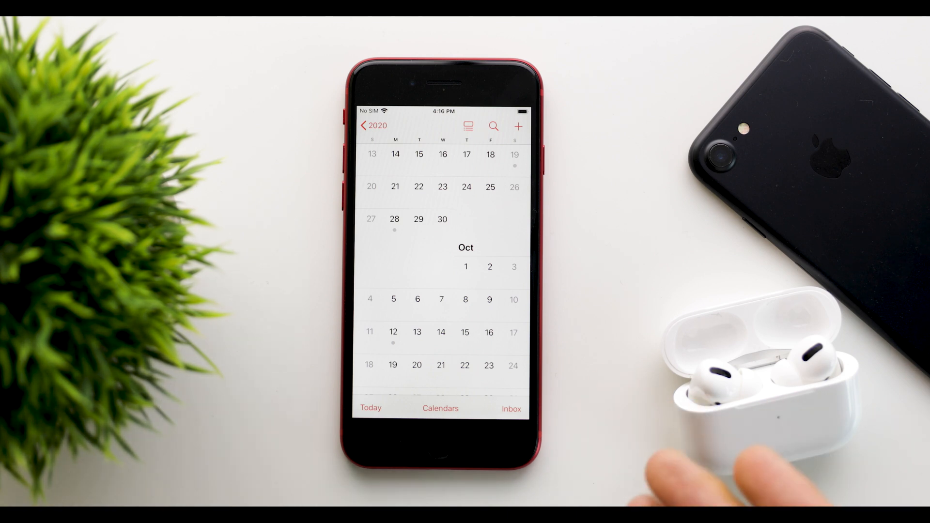
mouse_move(469, 308)
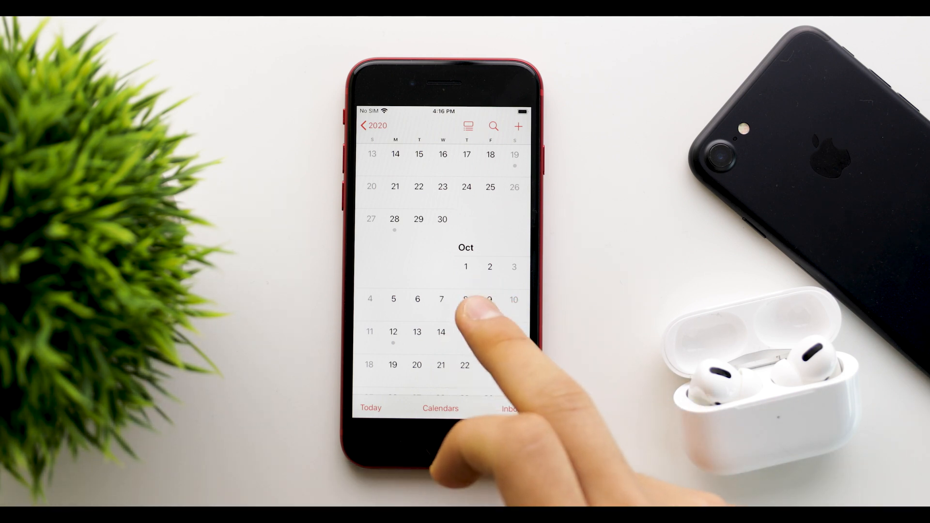
scroll("down", 3)
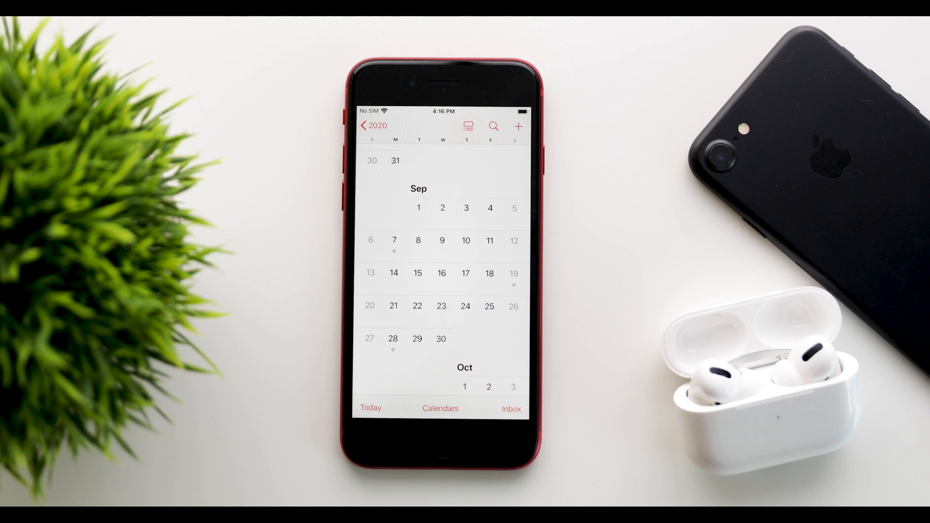